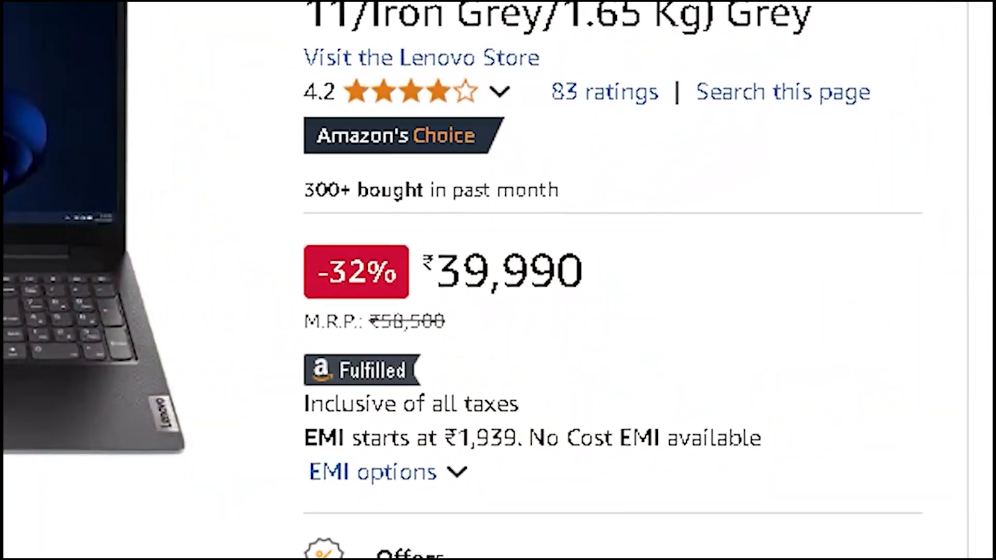
scroll("down", 3)
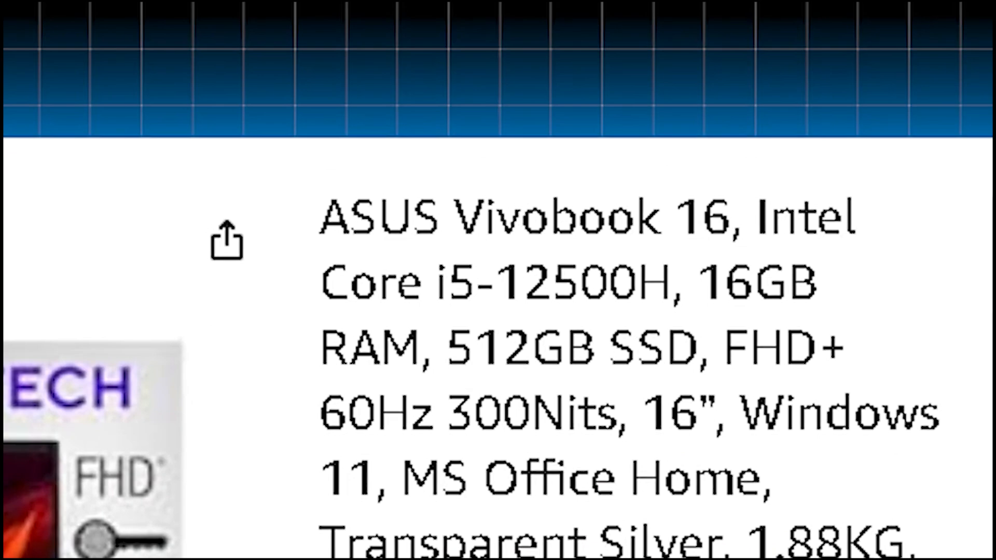
scroll("down", 3)
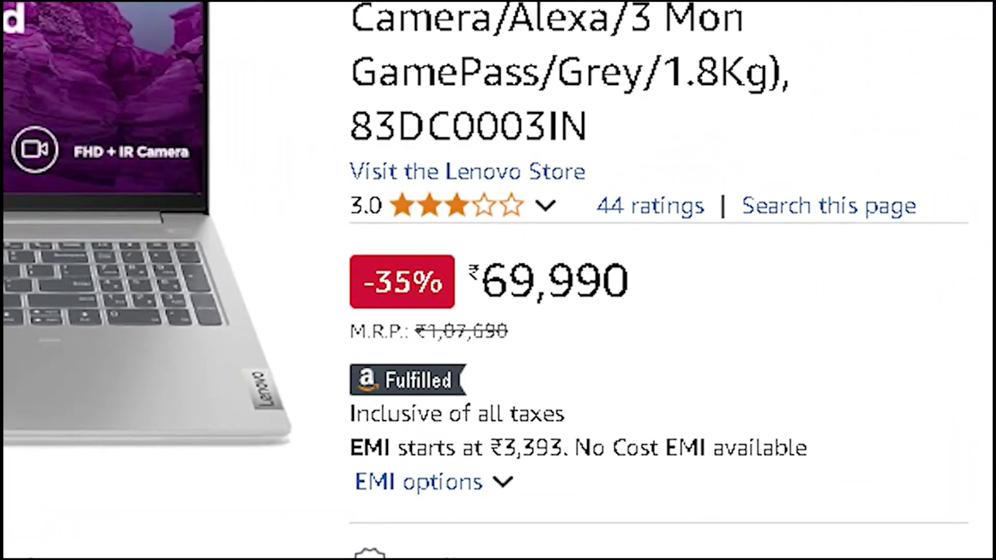
scroll("up", 3)
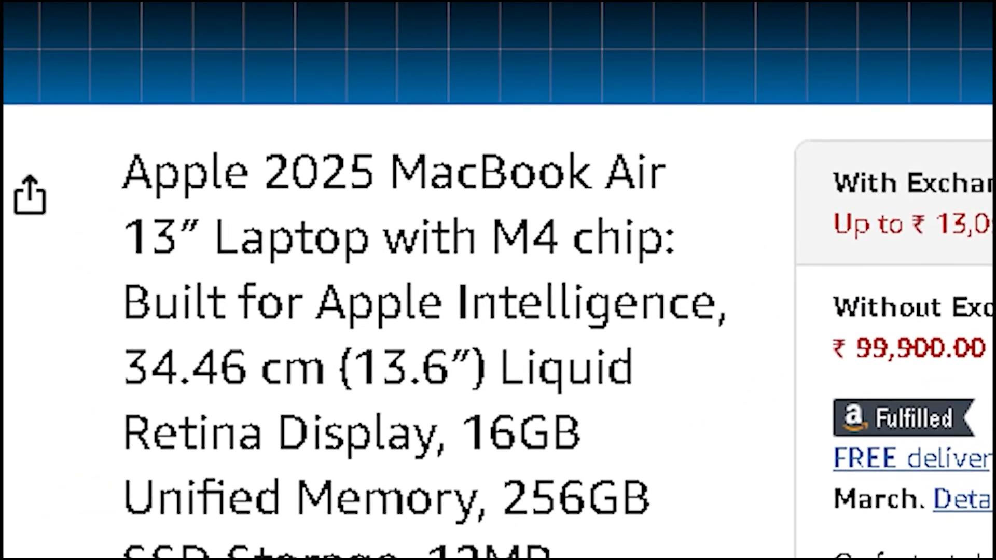
scroll("down", 3)
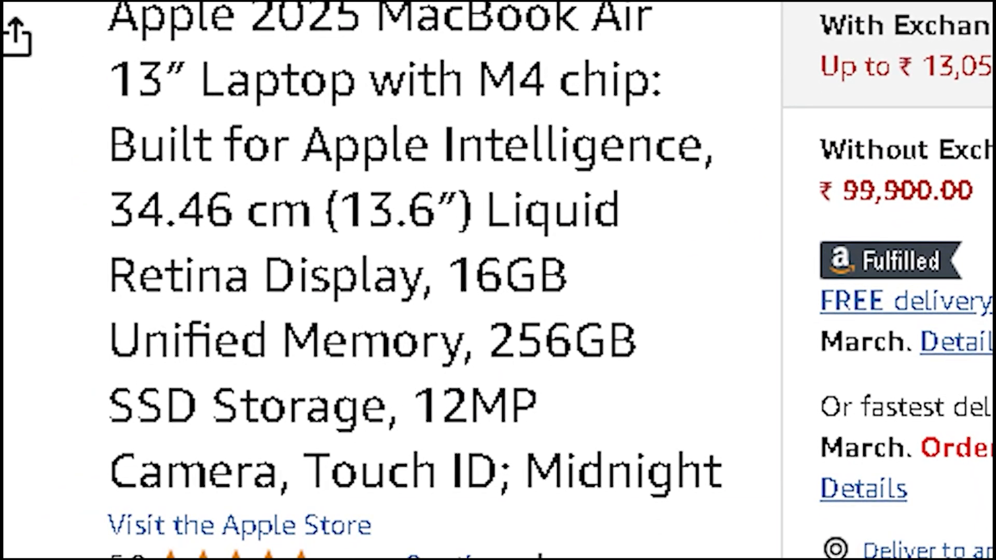